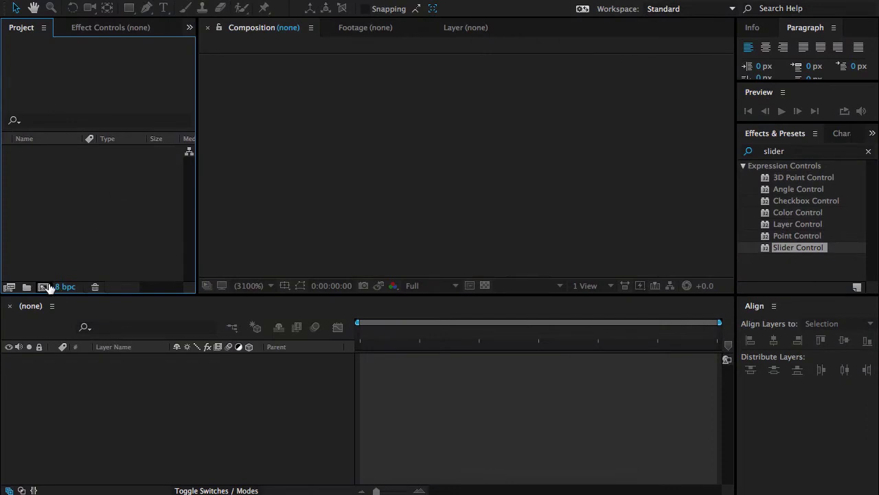
Step: Create Comp 1 with the HDTV 1080 29.97 preset and a 0;00;10;00 duration
click(42, 287)
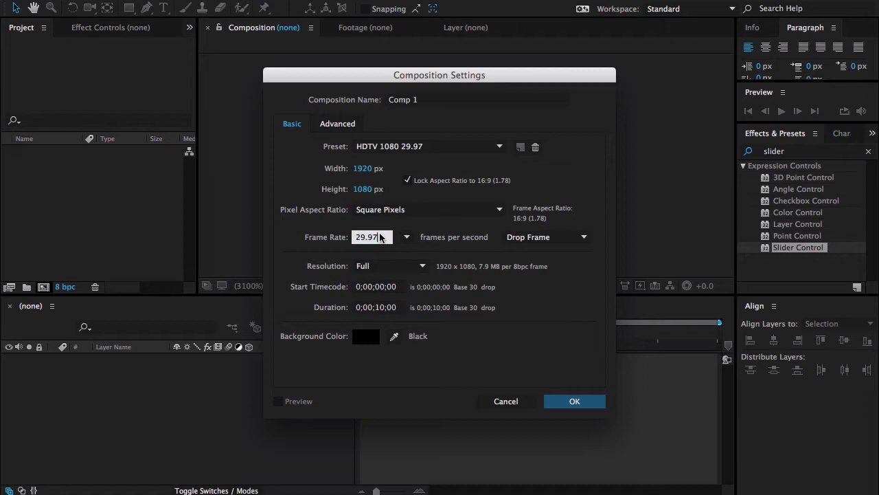
click(376, 307)
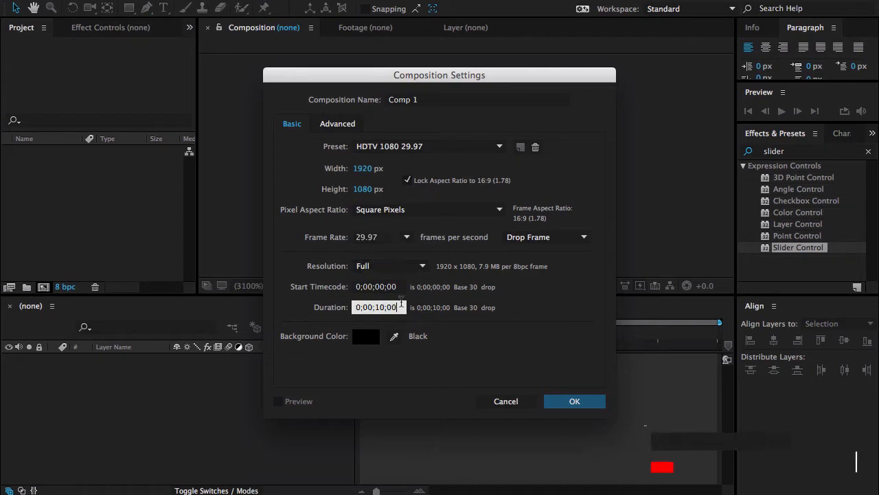
click(574, 401)
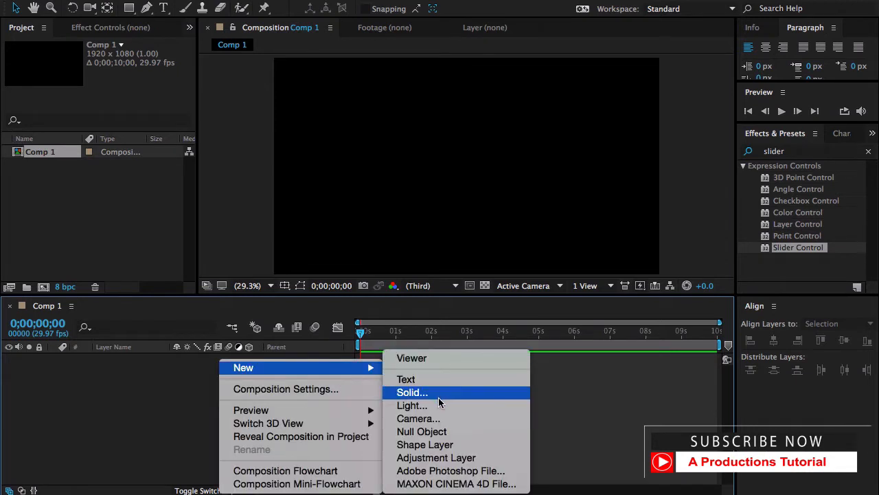
Step: Add a comp-size Deep Red Solid 1 layer filling the frame
click(411, 392)
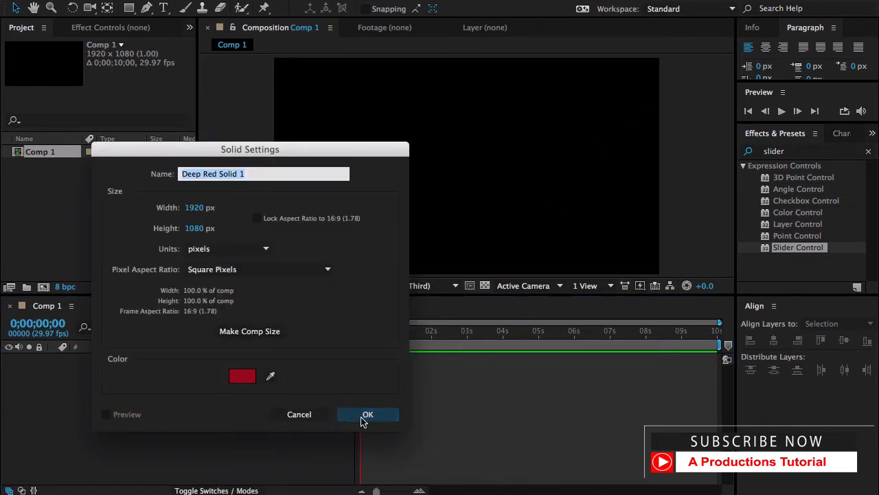
click(368, 413)
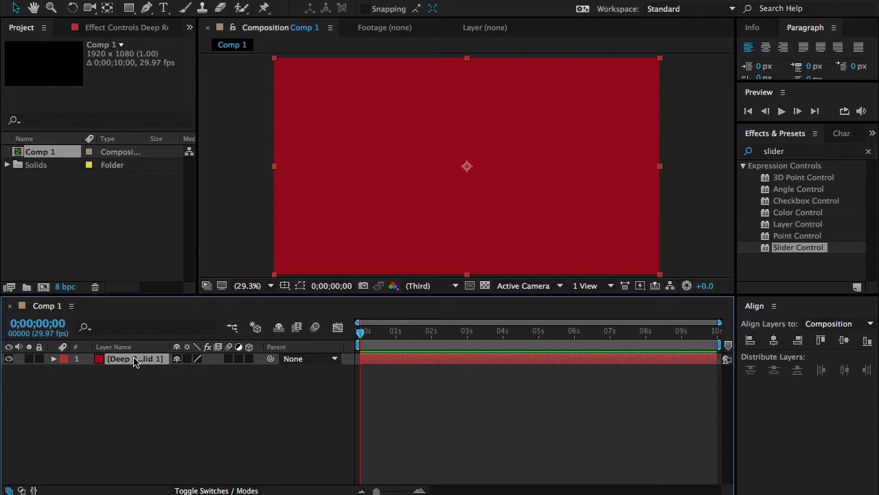
mouse_move(827, 212)
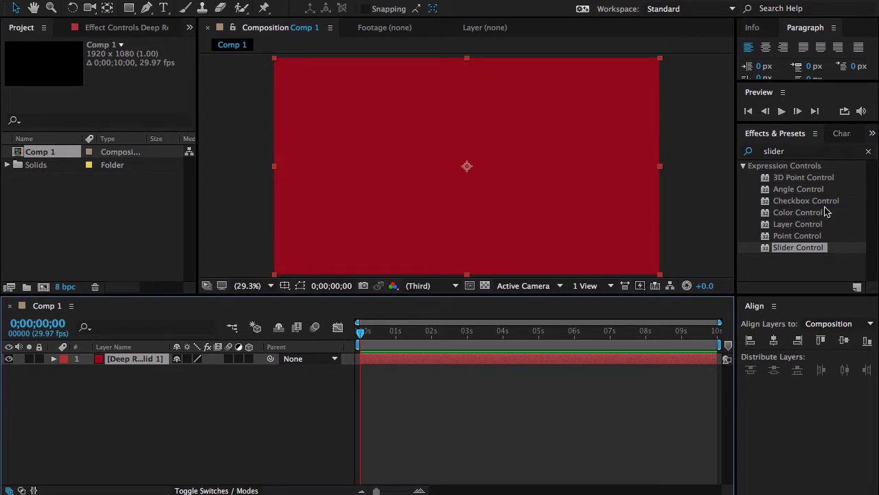
mouse_move(794, 219)
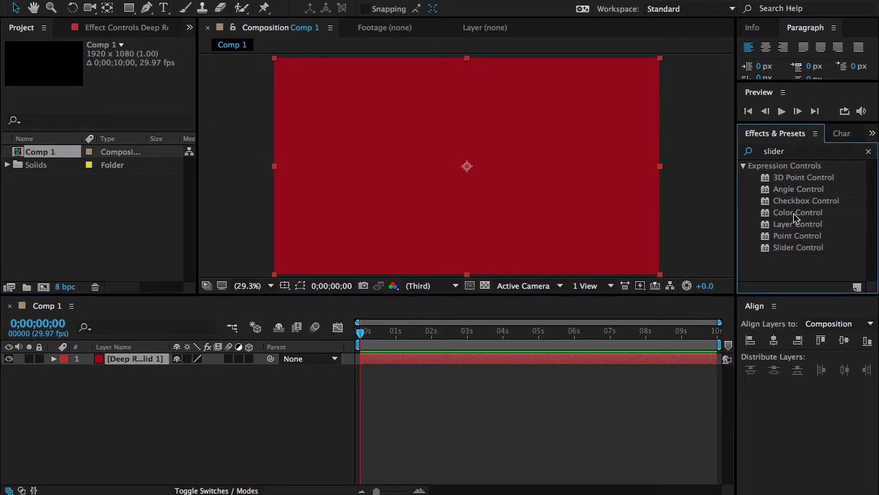
mouse_move(780, 217)
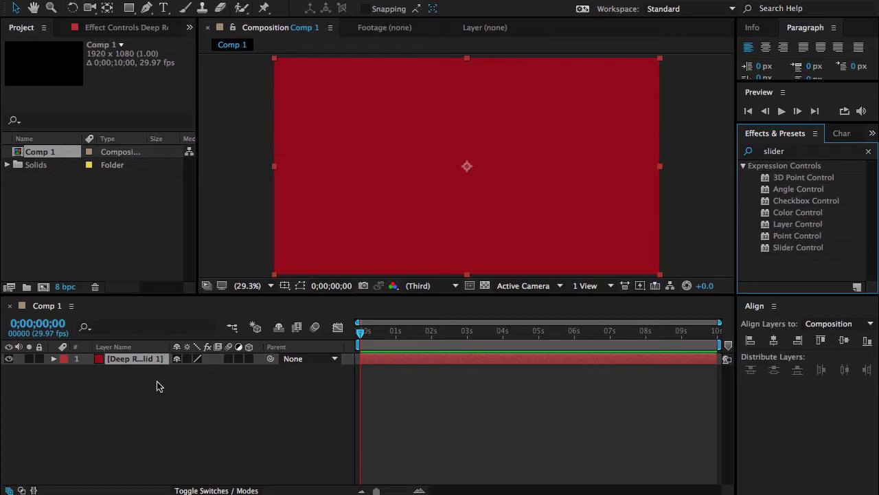
mouse_move(33, 372)
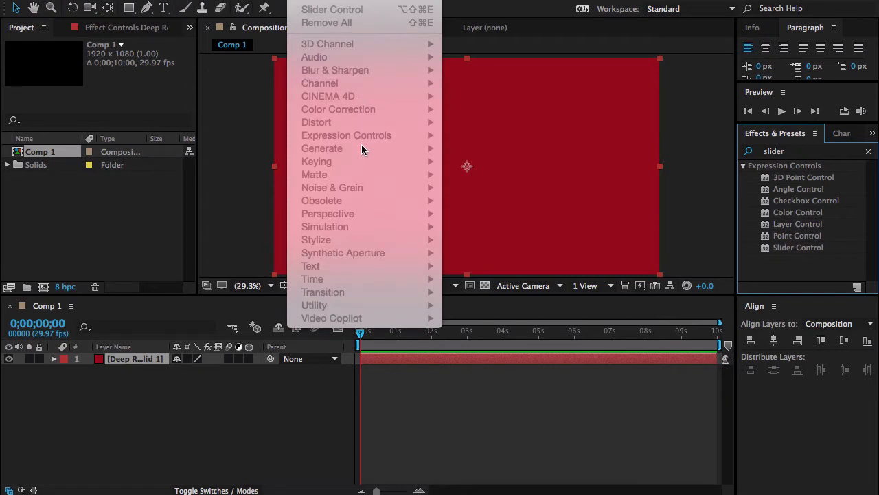
mouse_move(169, 401)
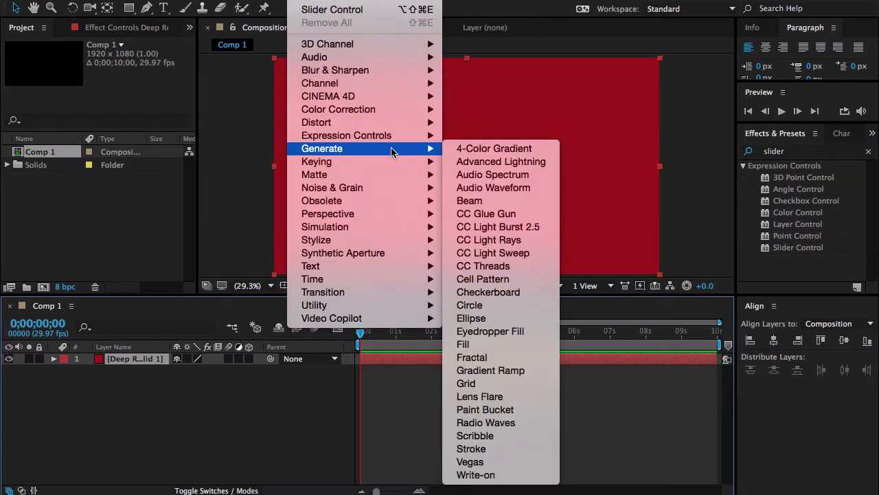
mouse_move(489, 331)
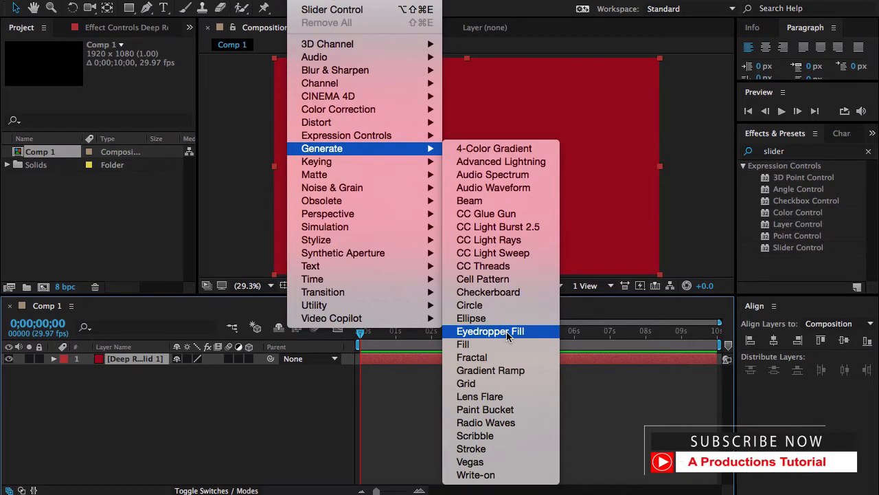
mouse_move(490, 371)
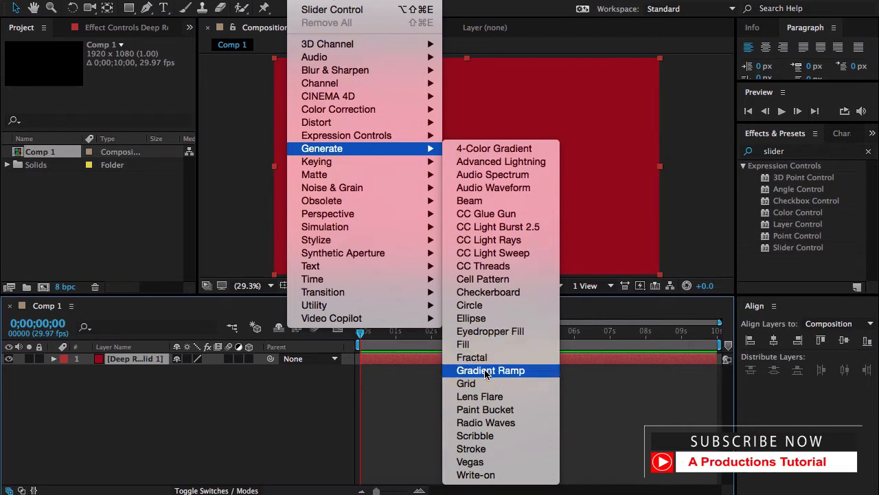
Step: Apply a Gradient Ramp to the solid and set its Ramp Shape to Radial Ramp
click(490, 371)
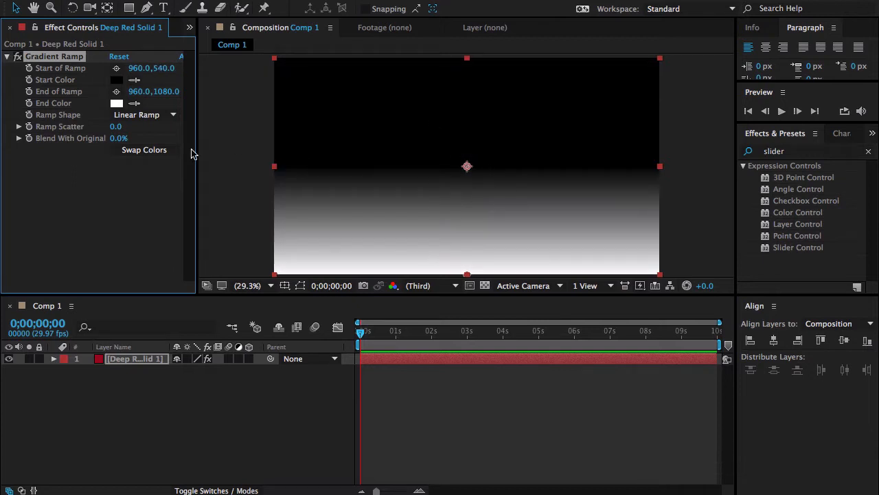
click(145, 115)
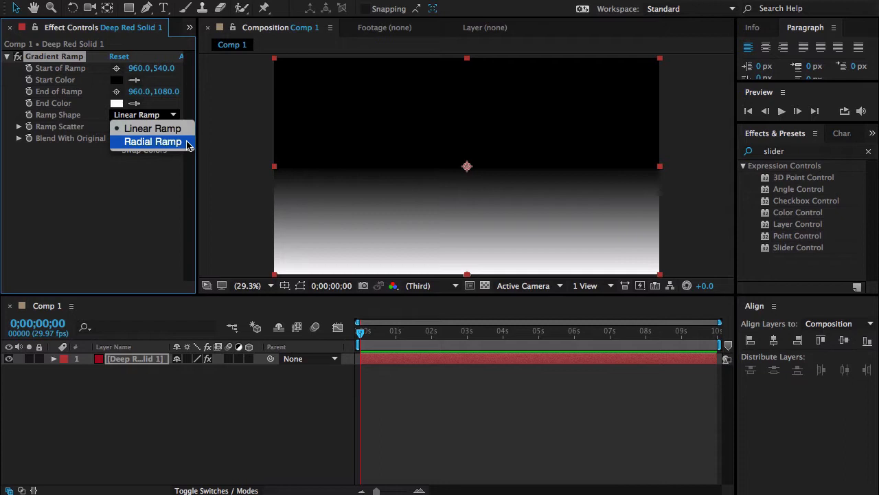
click(153, 140)
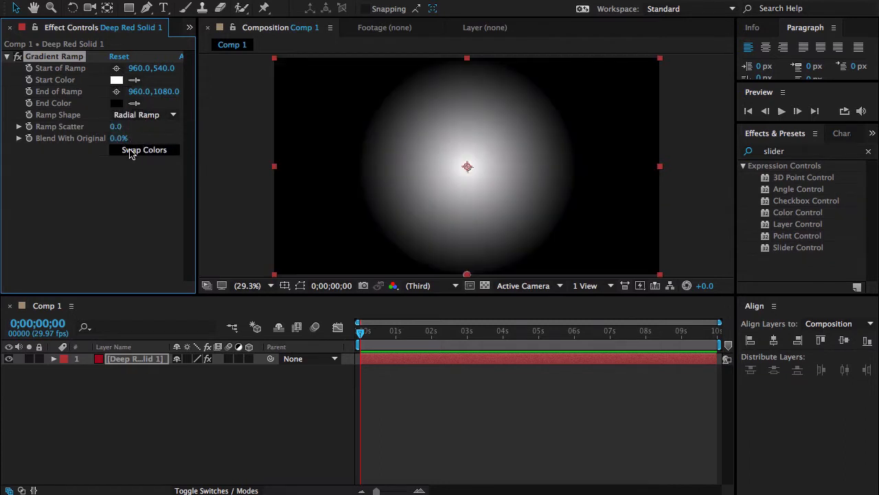
Step: Set the gradient's End Color to muted grey-green #5E7D74 and deselect the background layer
click(117, 103)
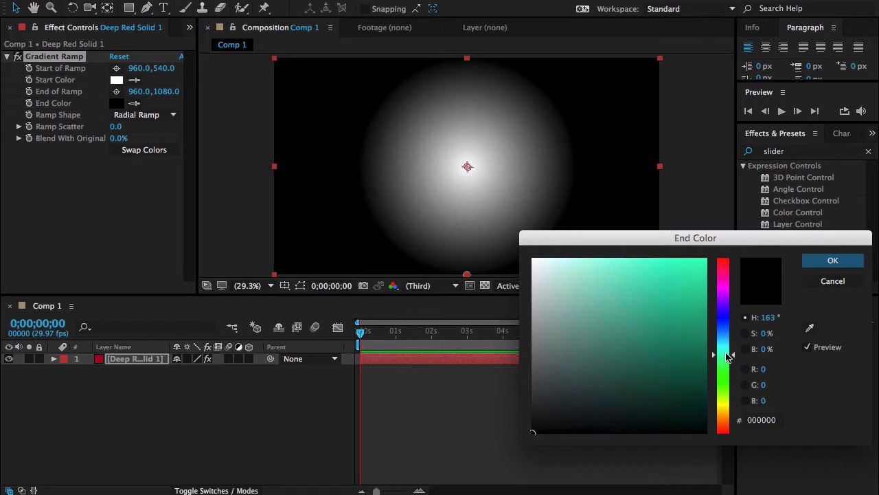
click(575, 352)
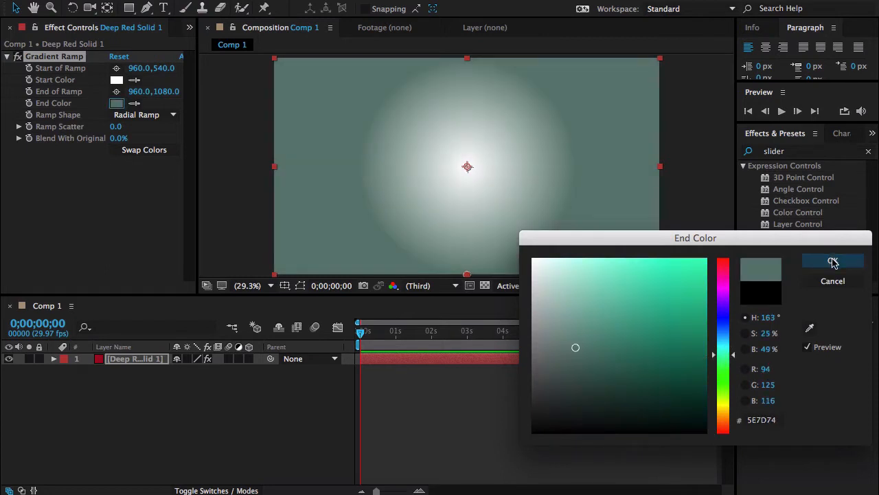
click(832, 261)
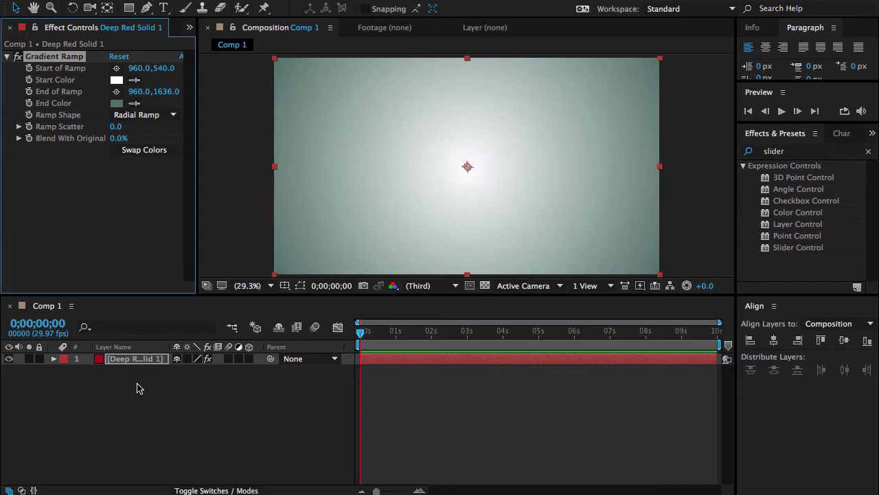
click(126, 388)
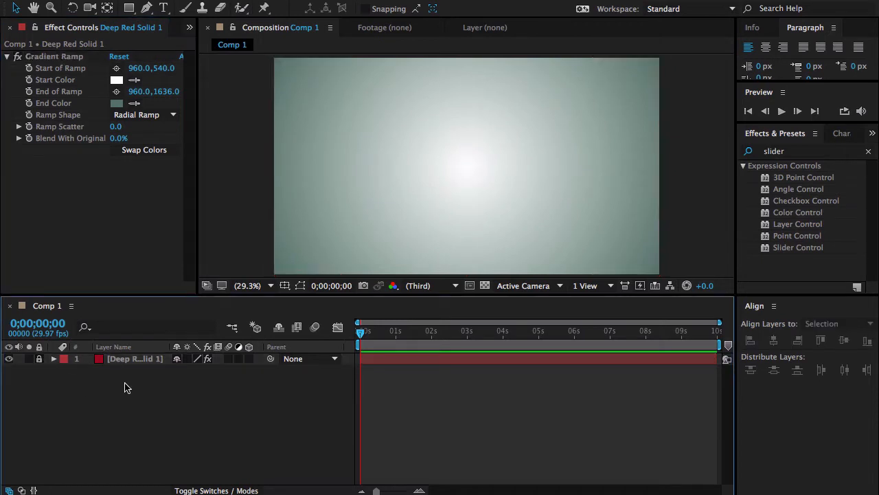
mouse_move(190, 28)
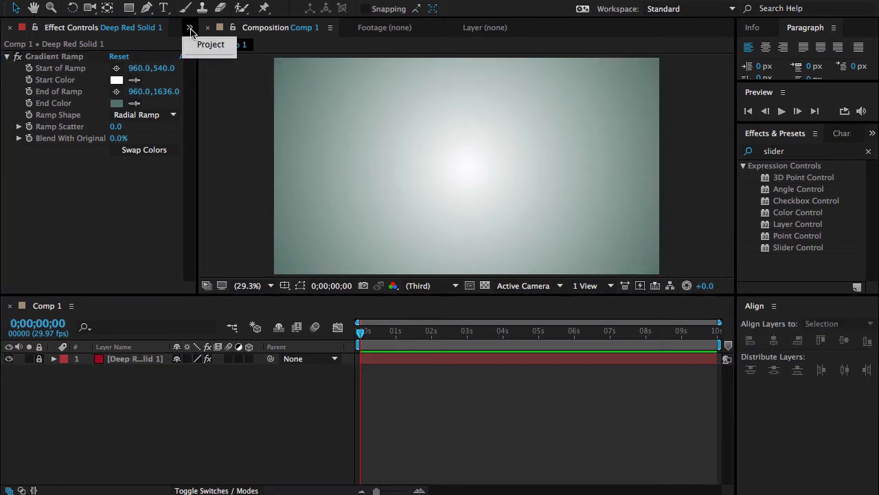
Step: Add a text layer reading 'A Productions Tutorials' as the title
click(211, 44)
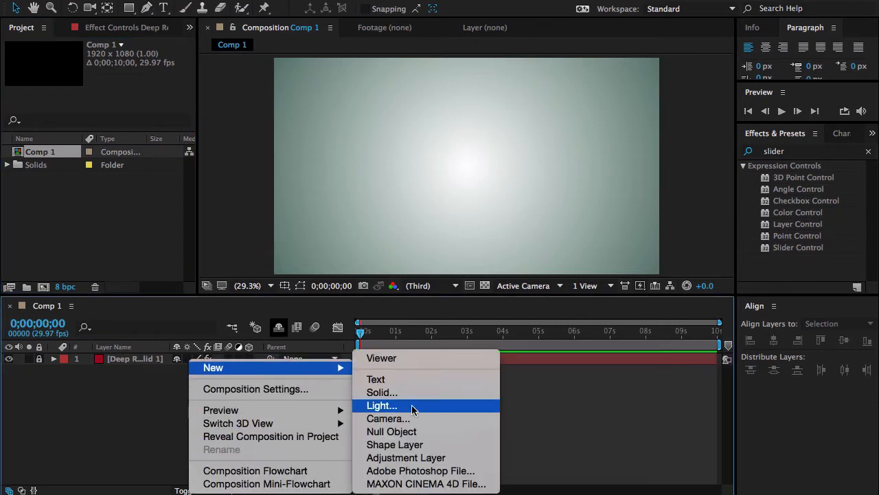
click(377, 379)
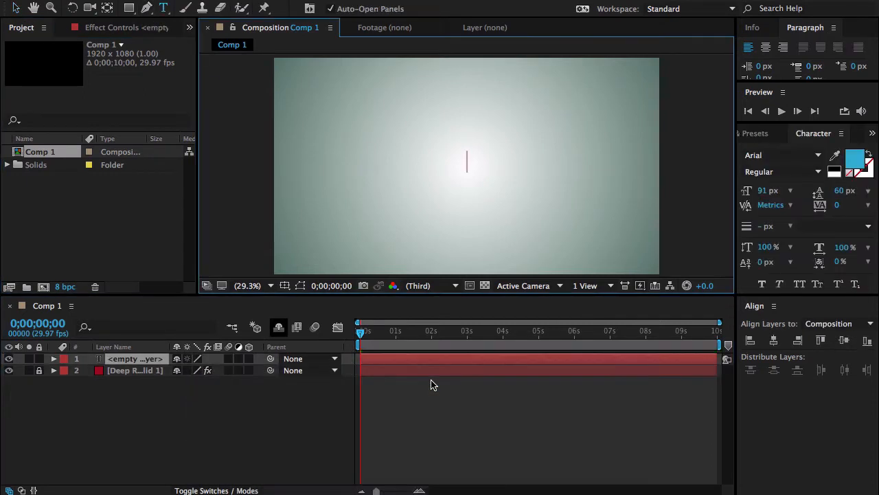
text(A P)
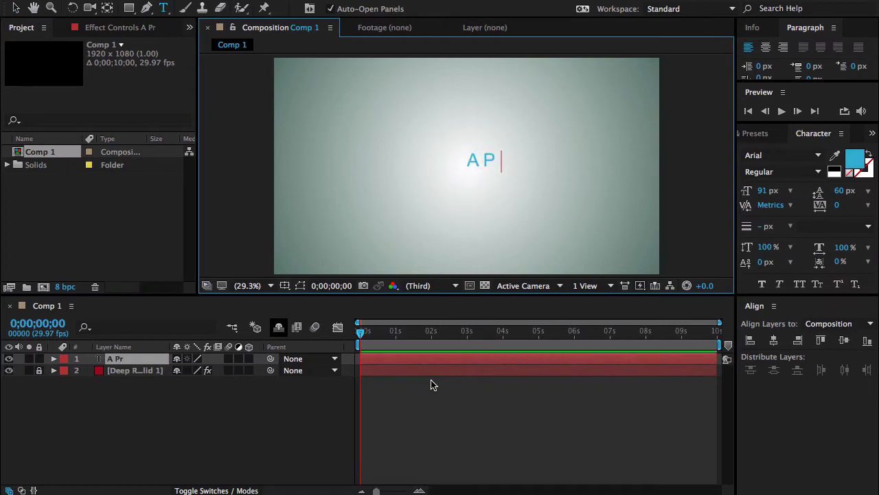
text(roductions)
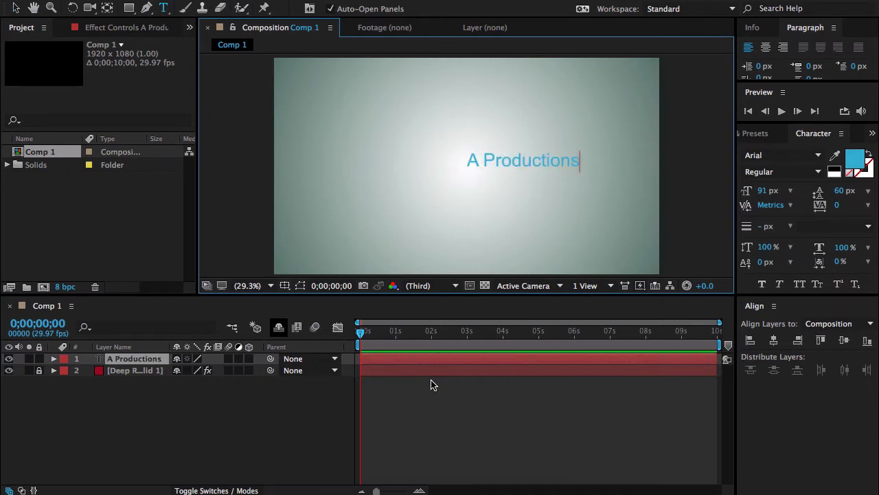
text(Tutorials)
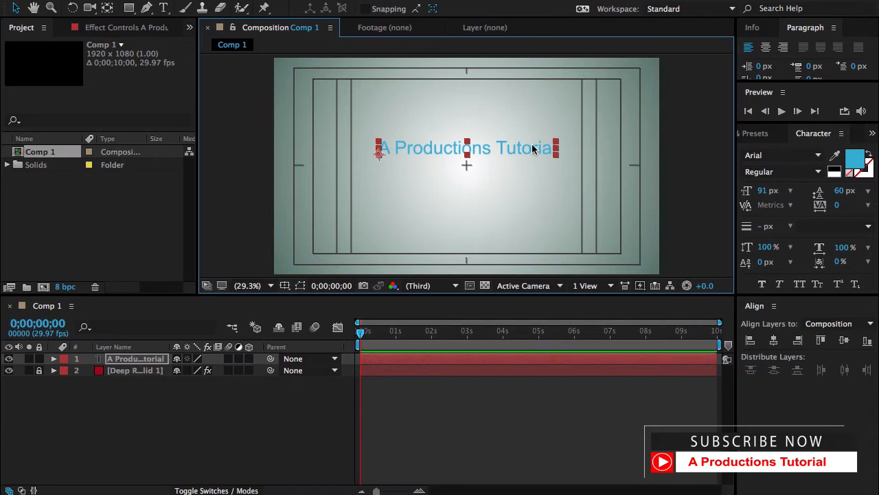
key(ctrl+d)
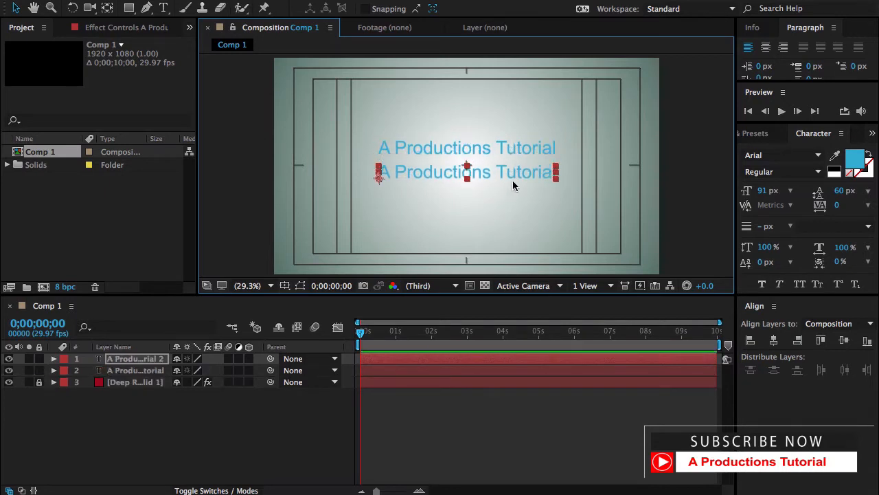
text(www.)
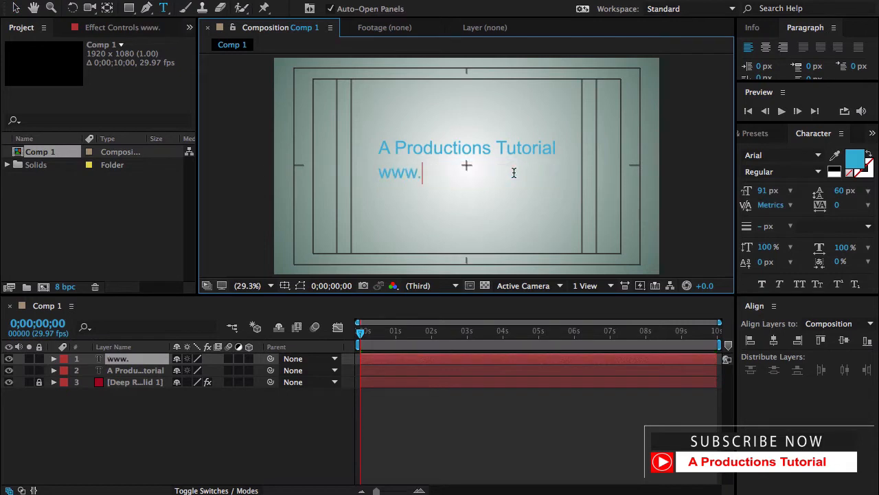
text(aamirproductions.com)
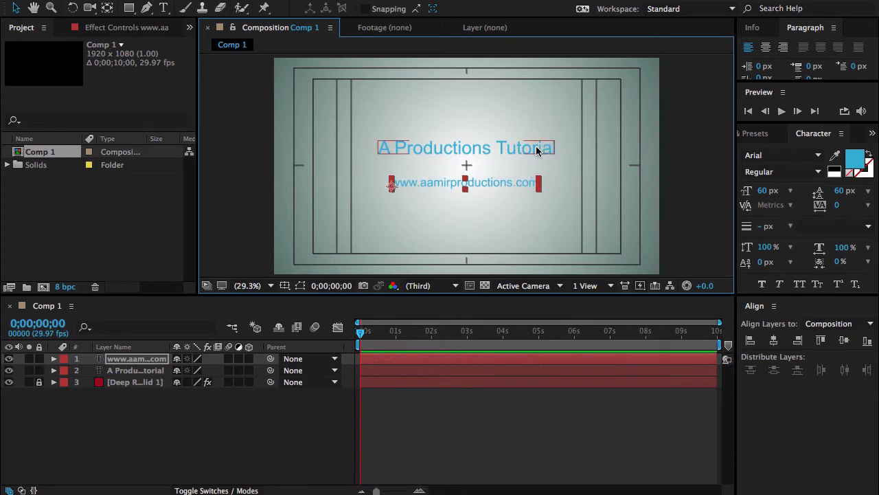
Step: Set the title text layer's font style to Bold
click(135, 369)
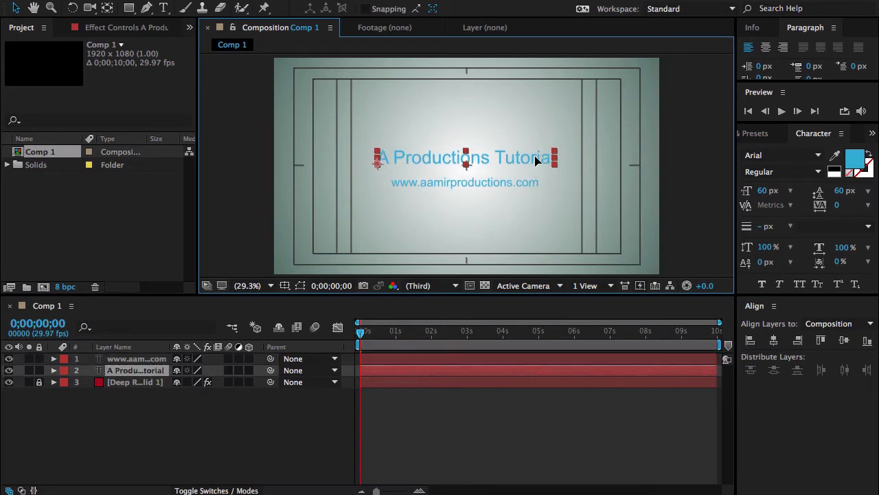
click(783, 172)
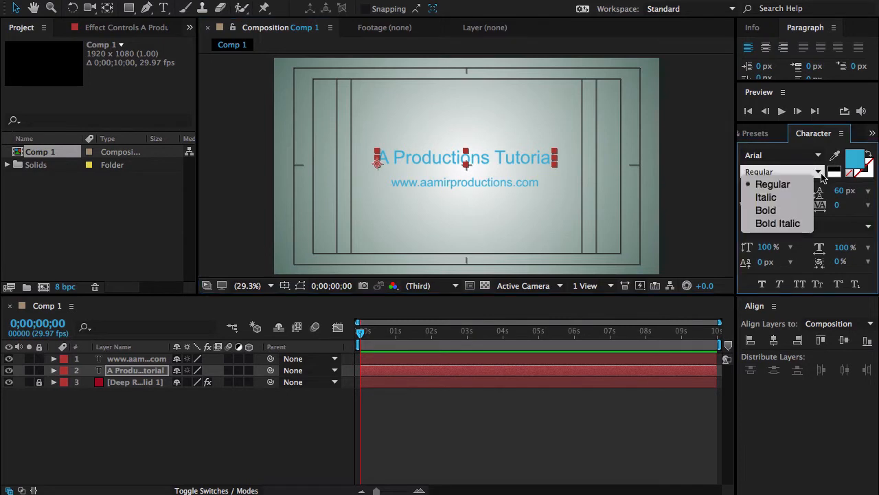
click(765, 210)
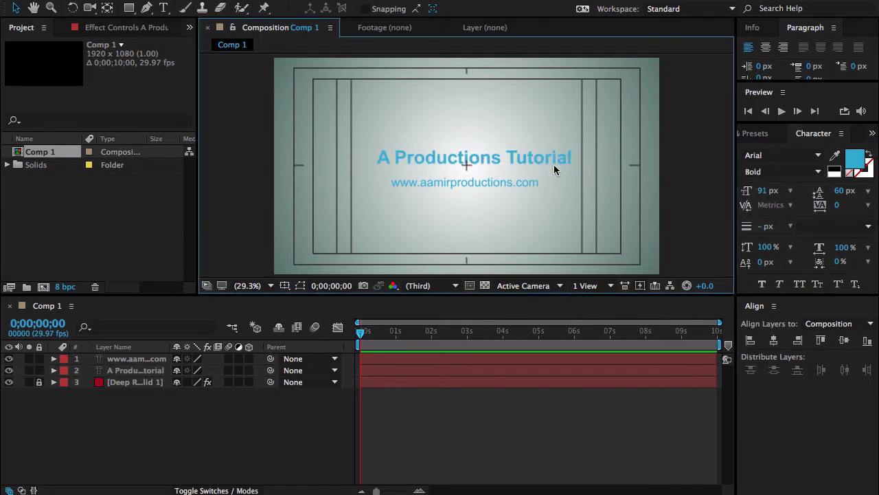
click(135, 371)
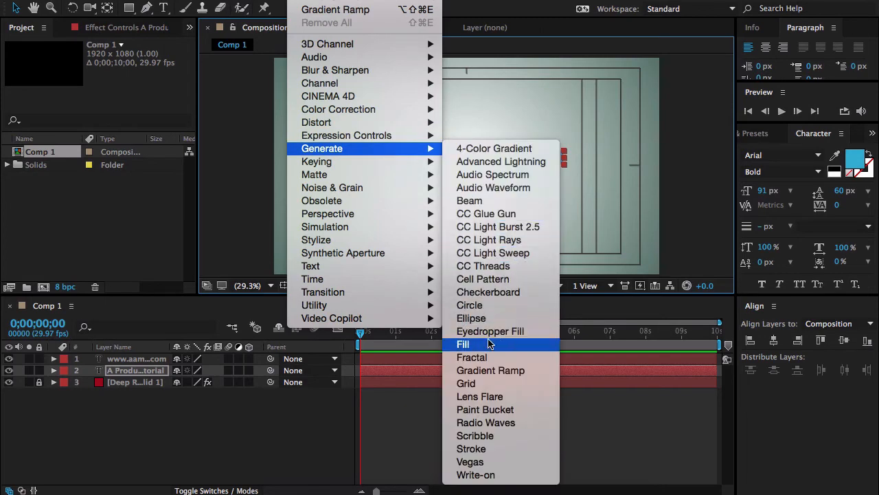
Step: Apply a Fill effect to the title layer, then select the tagline layer for the same Fill
click(463, 343)
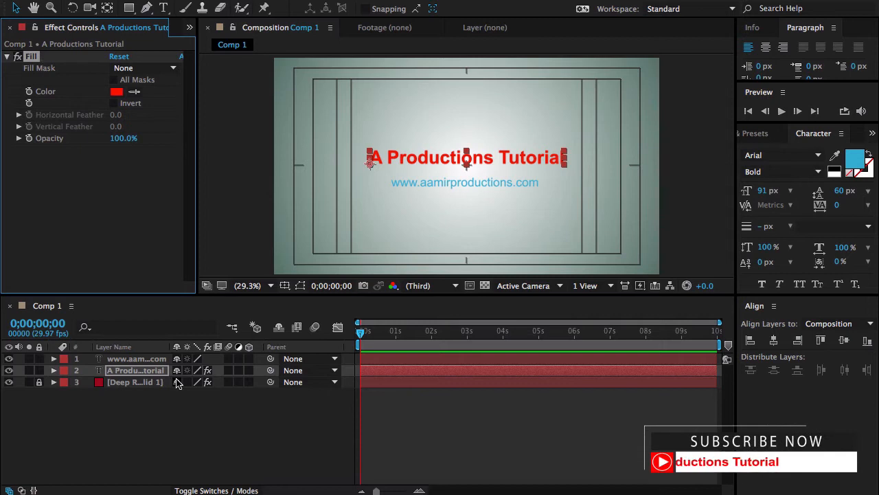
click(136, 357)
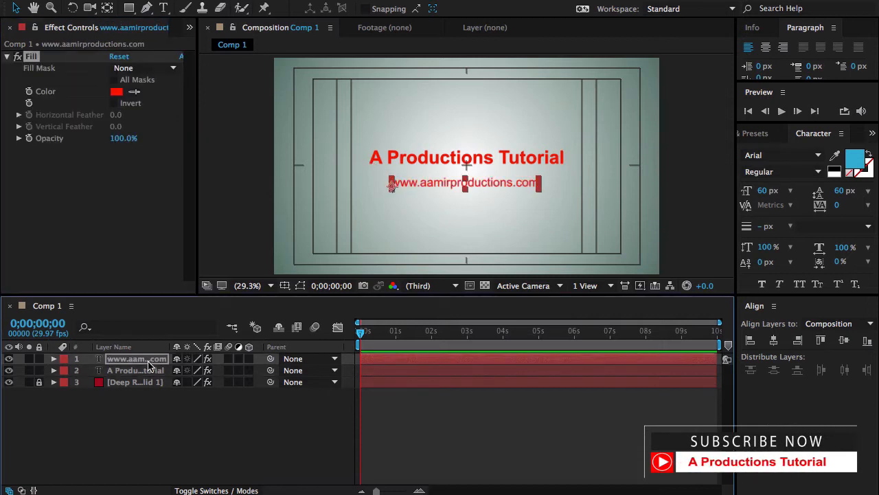
right_click(136, 357)
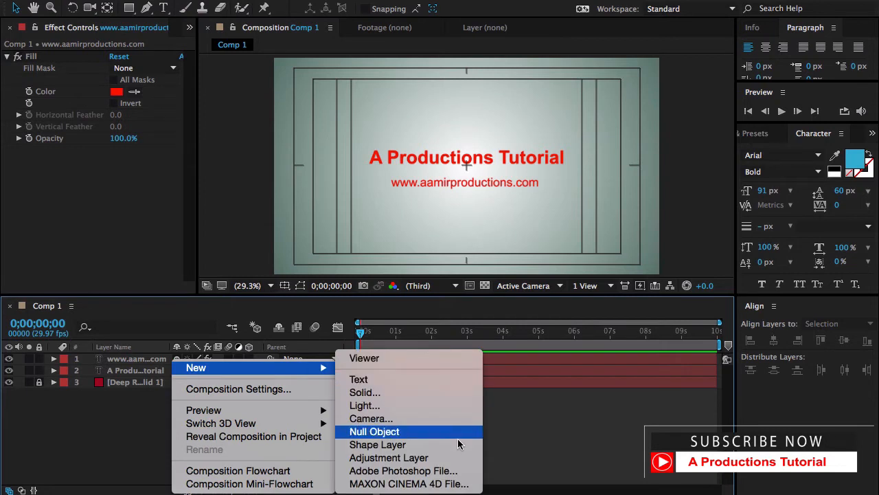
mouse_move(388, 457)
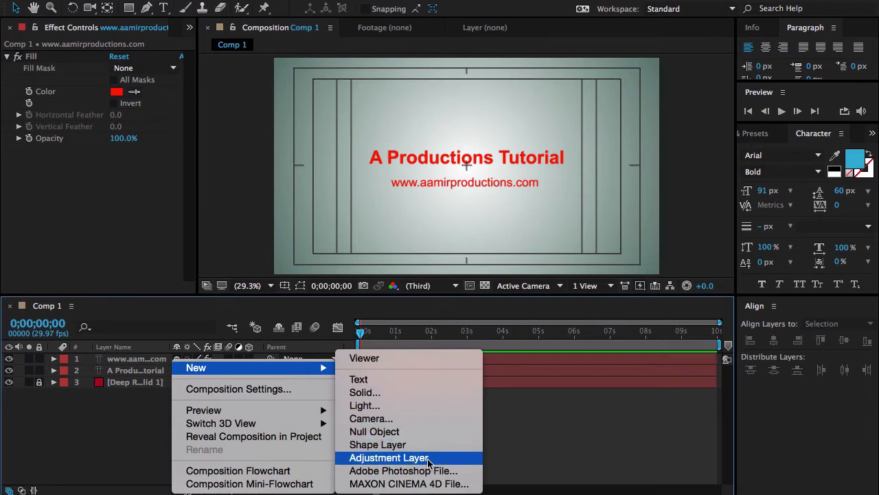
mouse_move(446, 405)
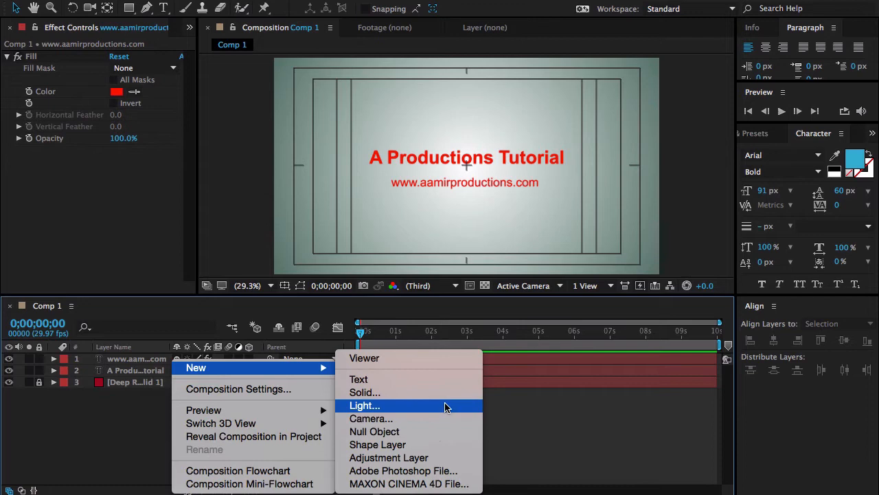
Step: Add a Null Object layer to serve as the colour controller
click(373, 431)
text(Color_Cantrolar)
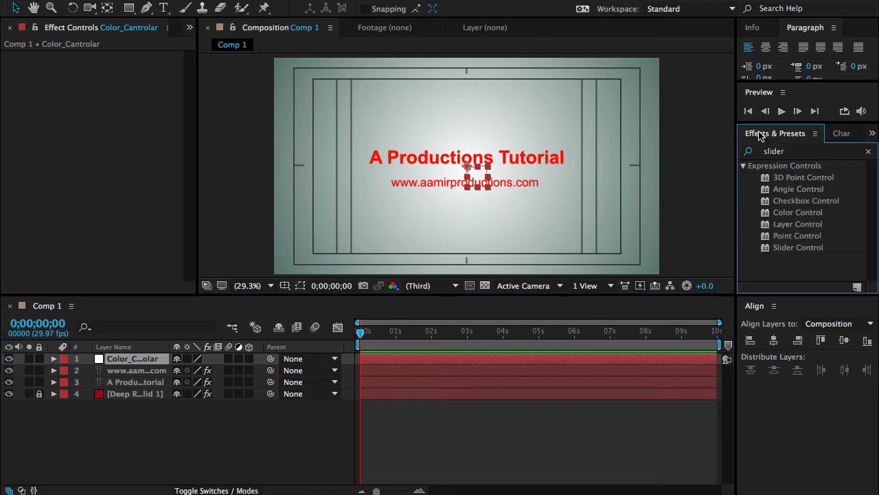
mouse_move(805, 225)
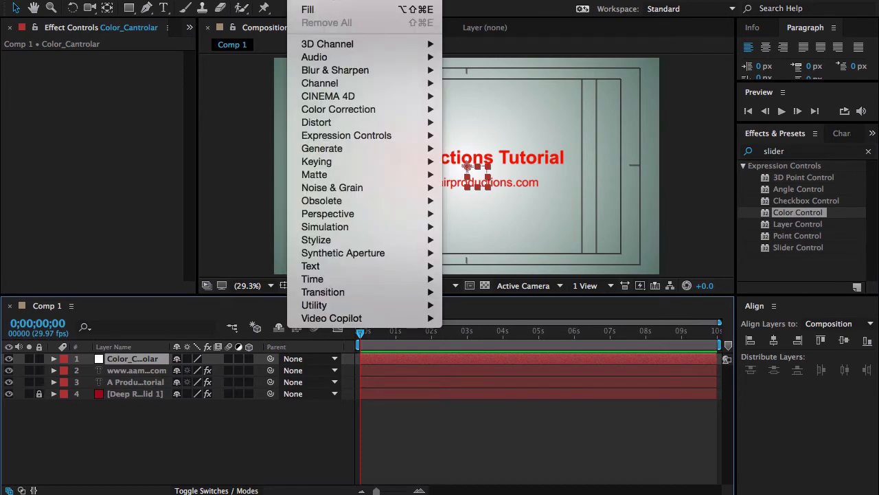
mouse_move(346, 135)
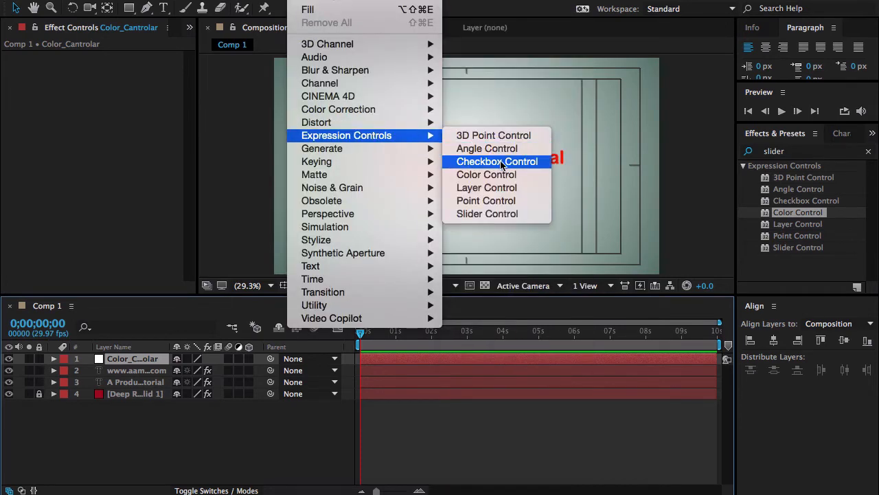
Step: Add Color Control expression effects to the Color_Controlar null layer
click(486, 173)
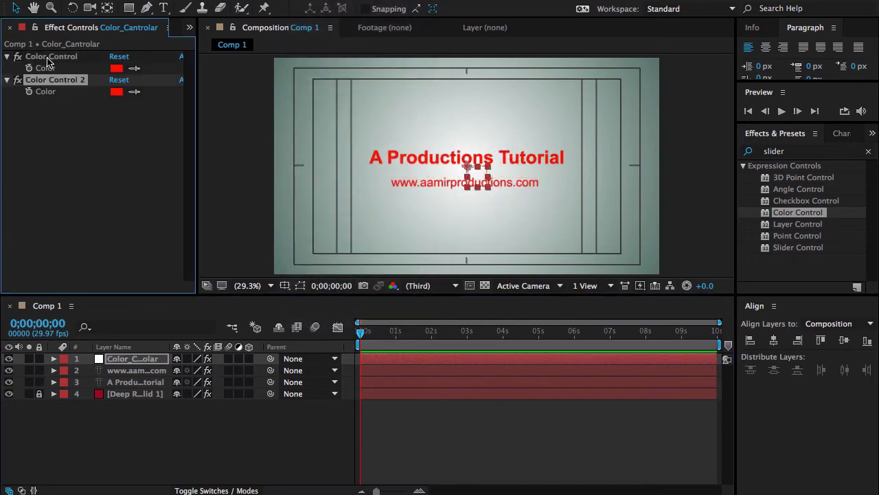
Step: Rename the two colour controls Title_Color and Tagline Color
double_click(49, 55)
text(Title_Color)
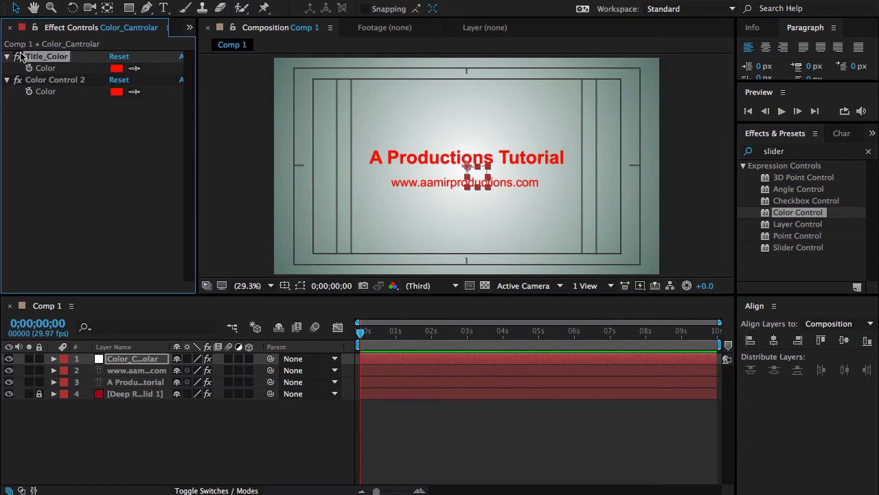
double_click(55, 79)
text(Tagline C)
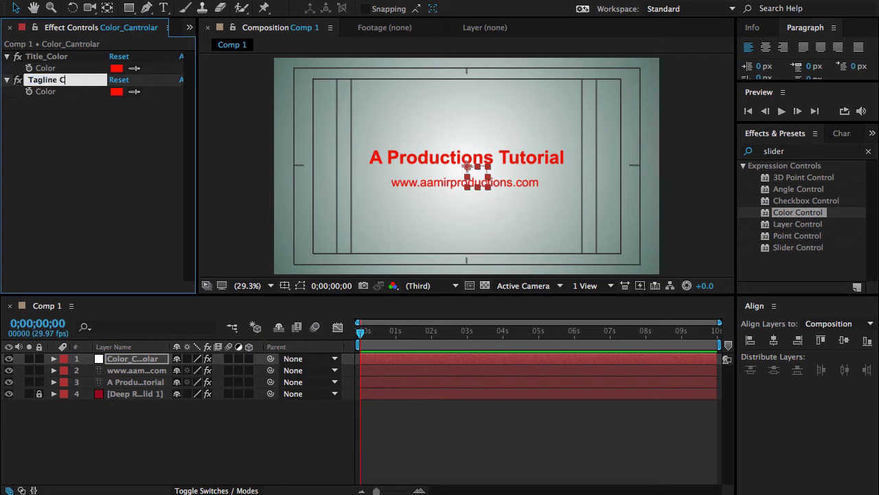
key(Return)
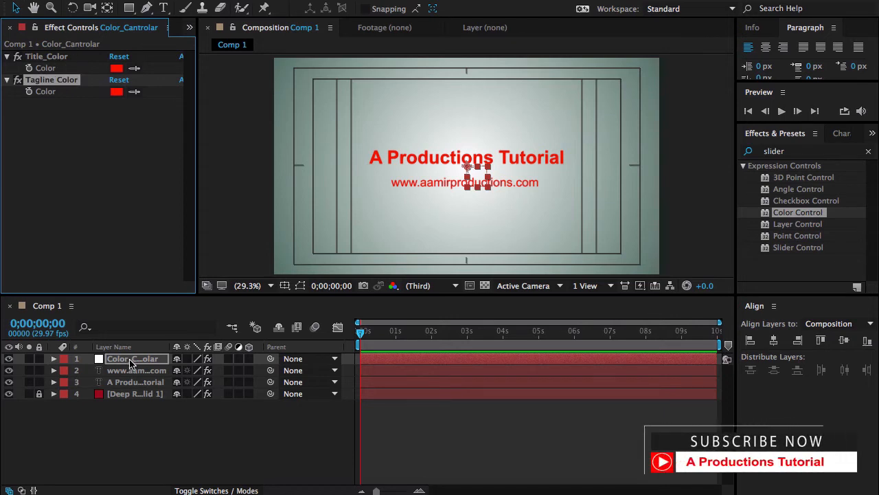
Step: Twirl open the controller layer's effects to reveal and select Title_Color in the timeline
click(54, 359)
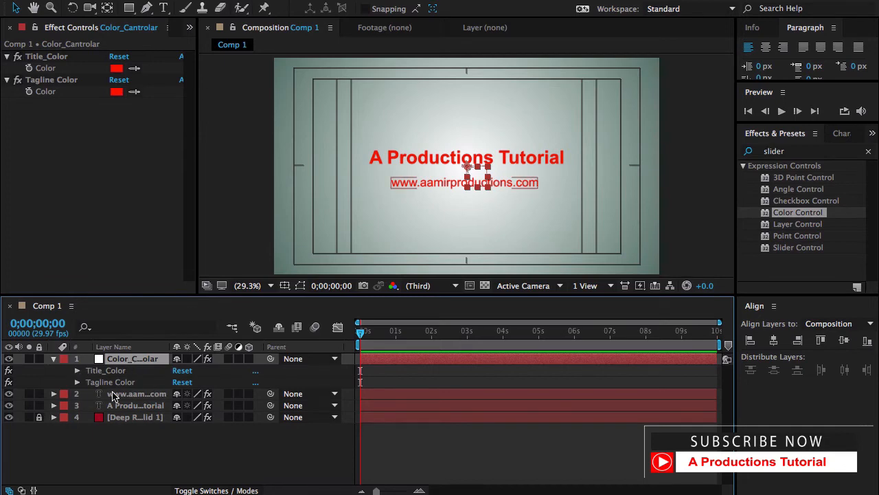
click(76, 371)
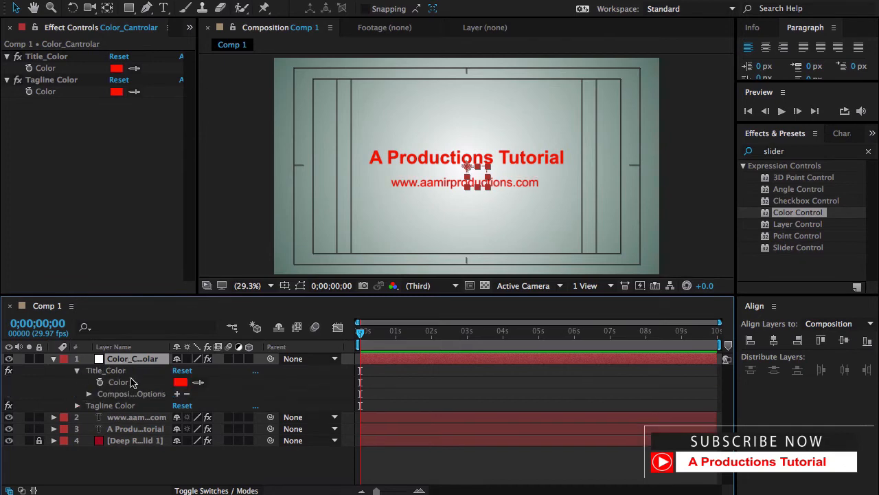
click(104, 369)
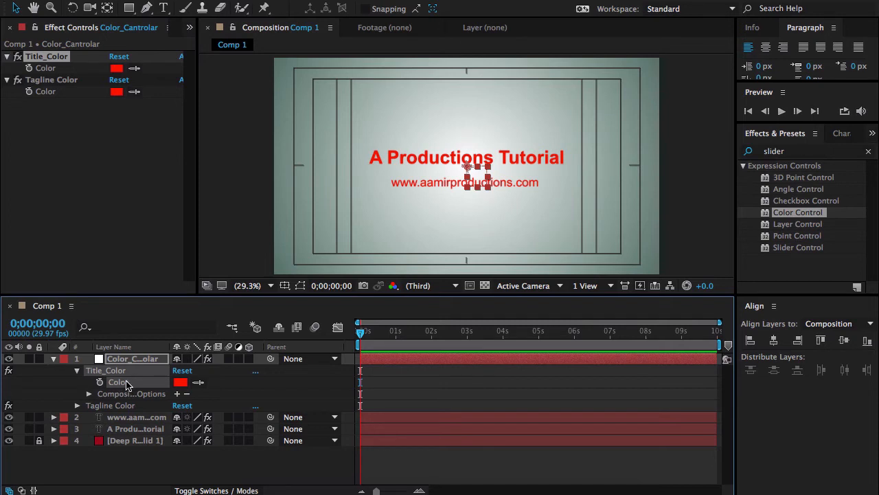
Step: Twirl open the title layer's Fill effect colour property in the timeline
click(134, 429)
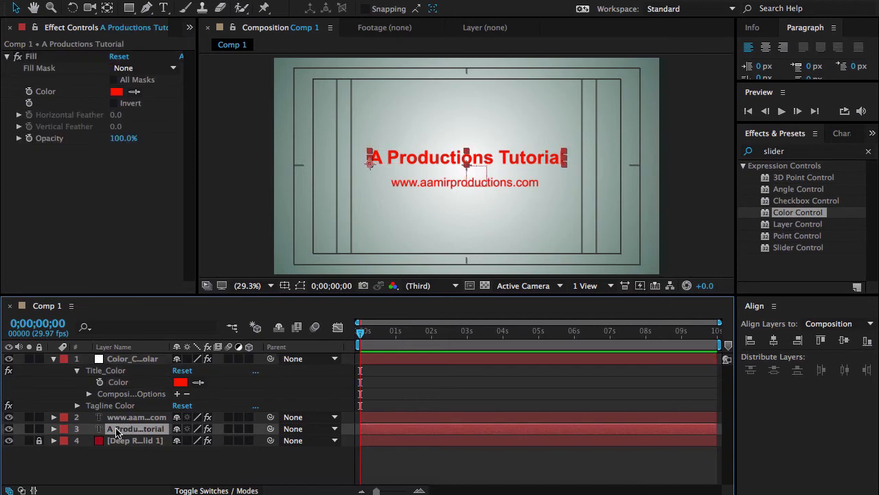
click(52, 428)
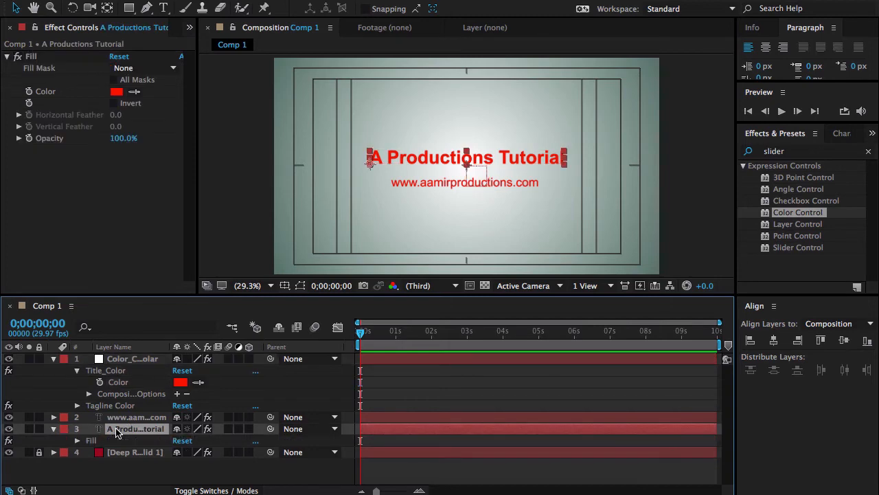
click(77, 385)
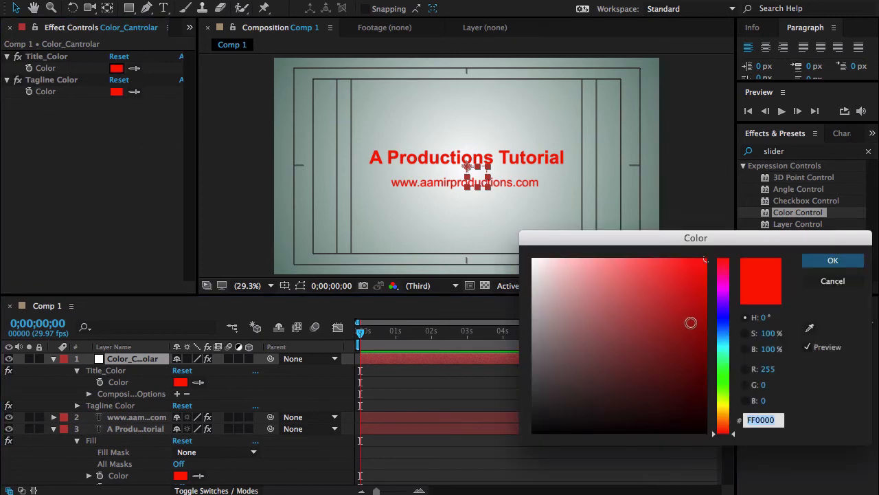
Step: Set Title_Color to dark navy blue so the title turns the same blue
click(722, 322)
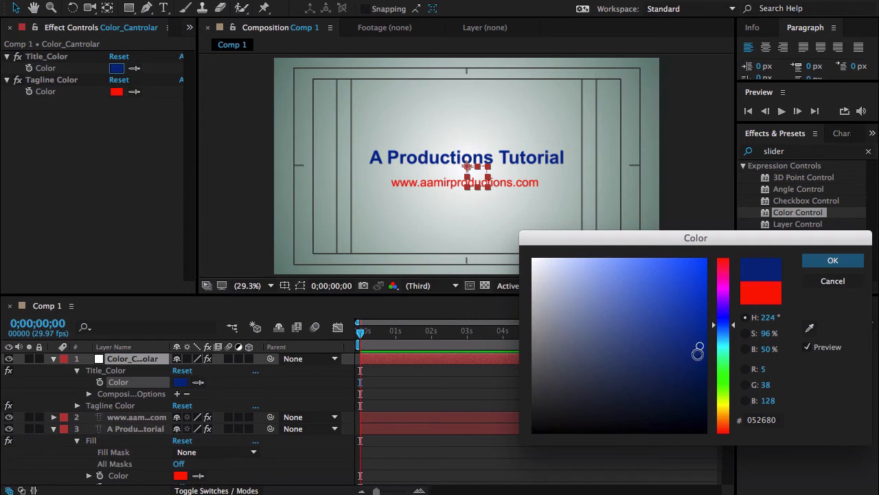
drag(698, 348, 679, 360)
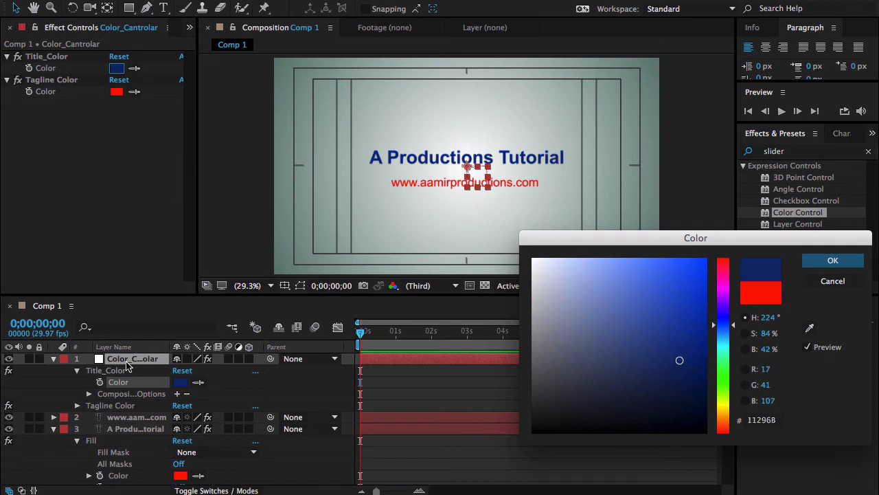
mouse_move(789, 279)
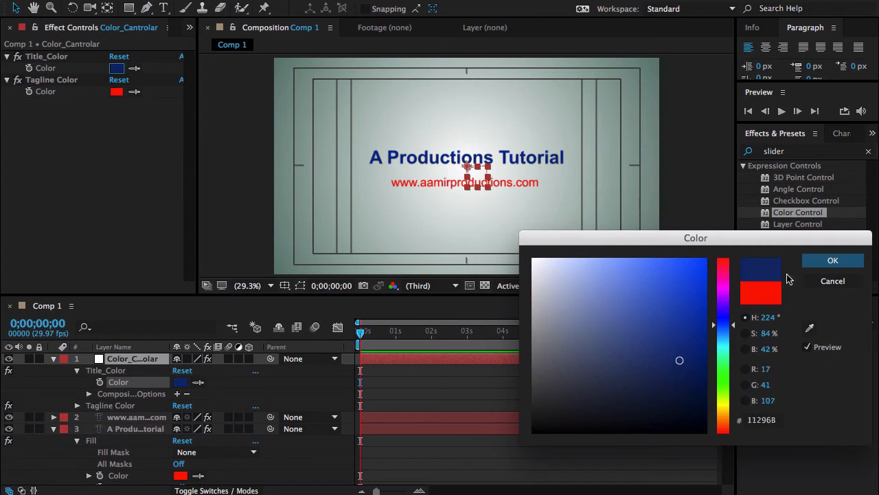
click(832, 259)
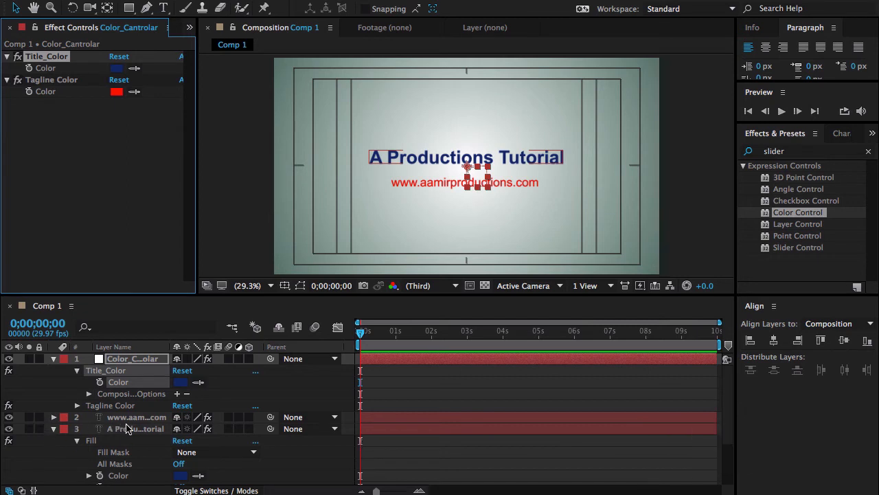
mouse_move(126, 478)
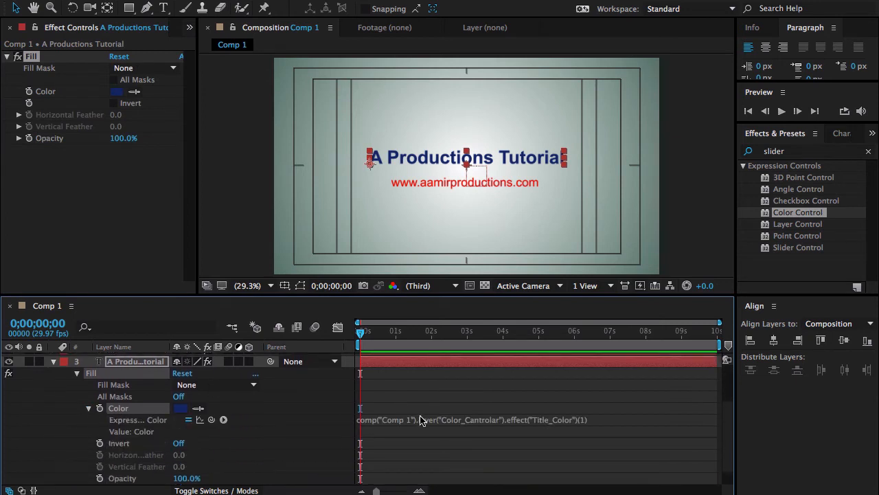
Step: Review and apply the title Fill colour expression reading the controller's Title_Color
click(474, 418)
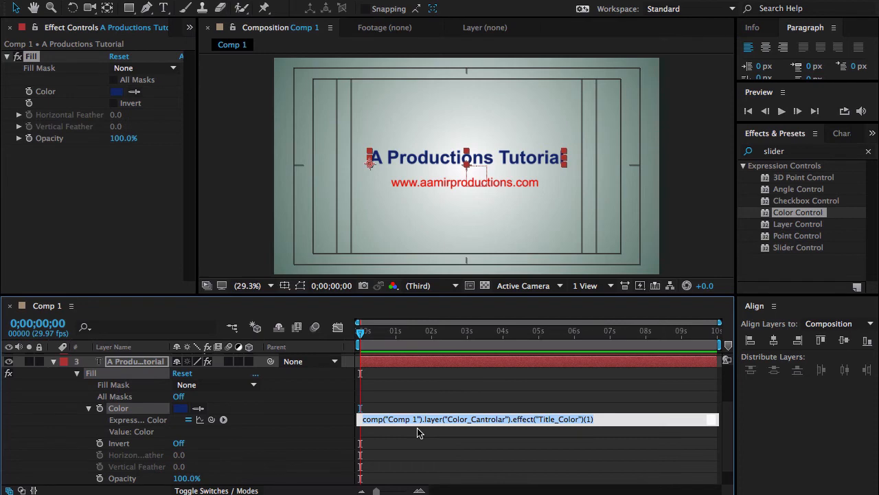
mouse_move(624, 433)
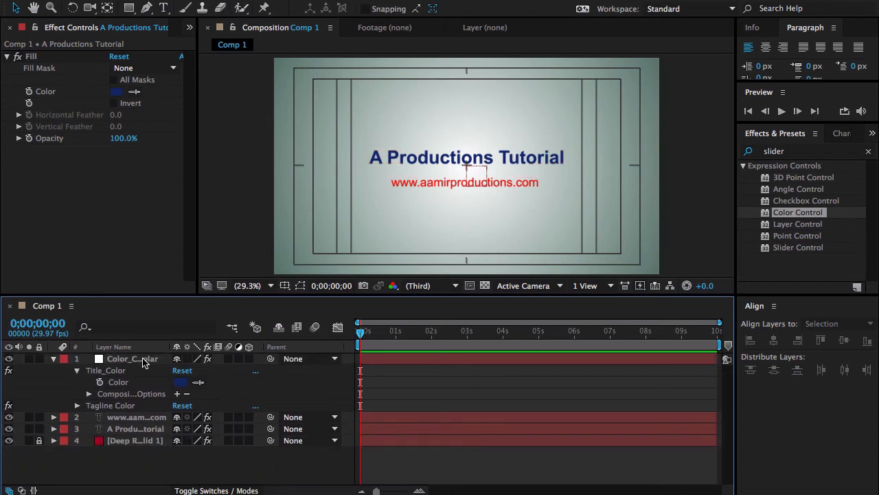
Step: Reveal the controller's Tagline Color control and the tagline layer's Fill colour property
click(131, 357)
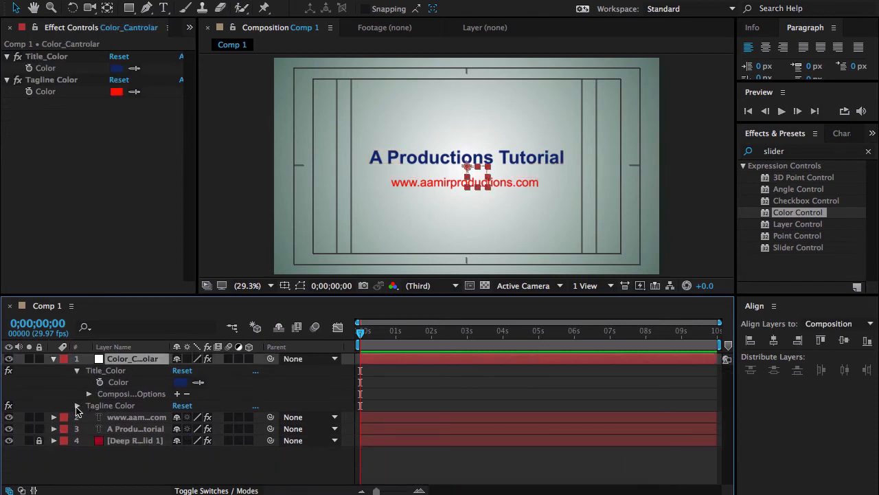
click(77, 405)
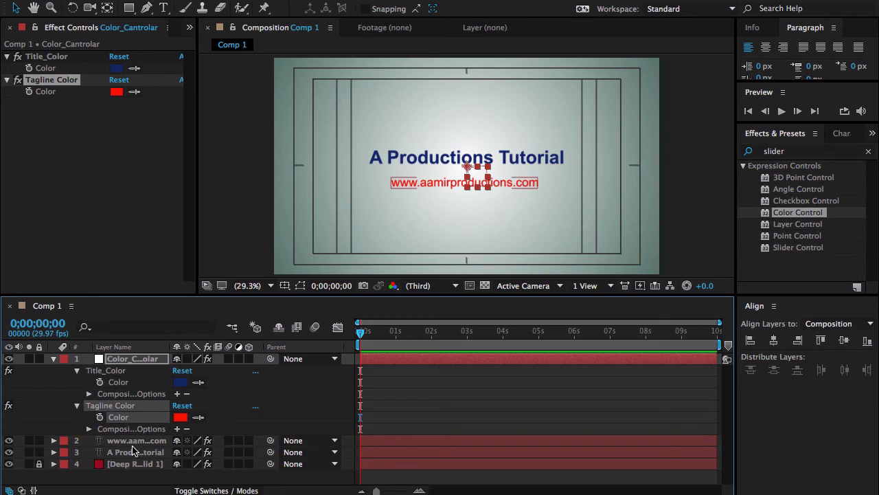
click(136, 439)
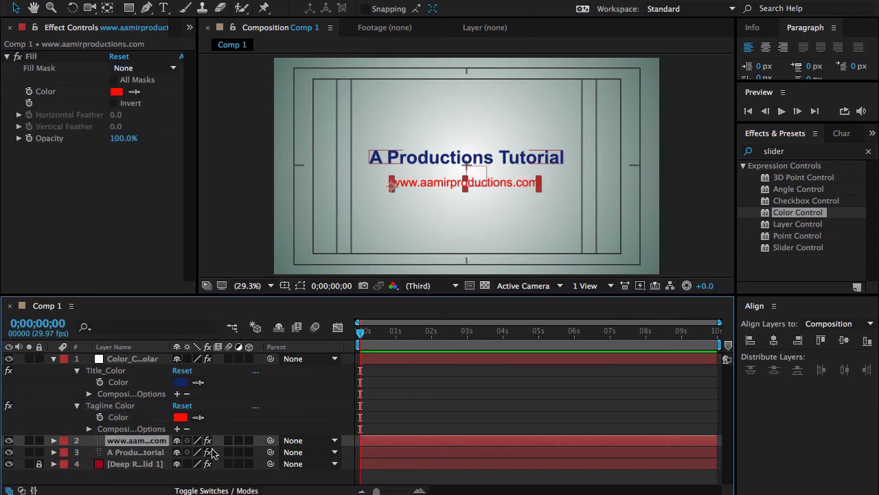
click(54, 440)
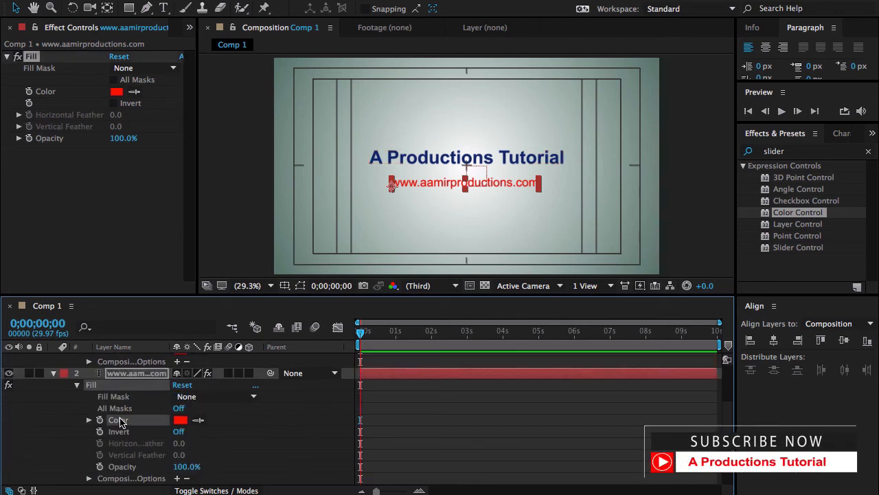
Step: Pick-whip the tagline's Fill colour to Tagline Color on Color_Cantrolar and bring up its colour picker
click(99, 420)
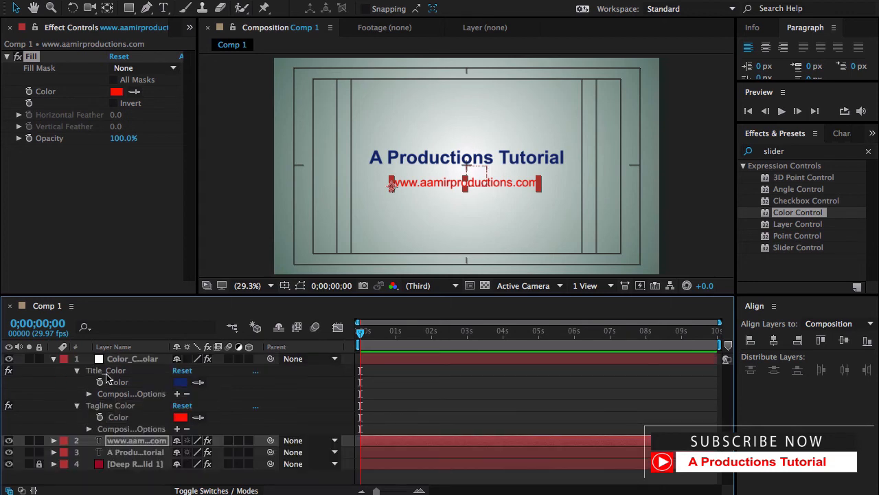
click(131, 357)
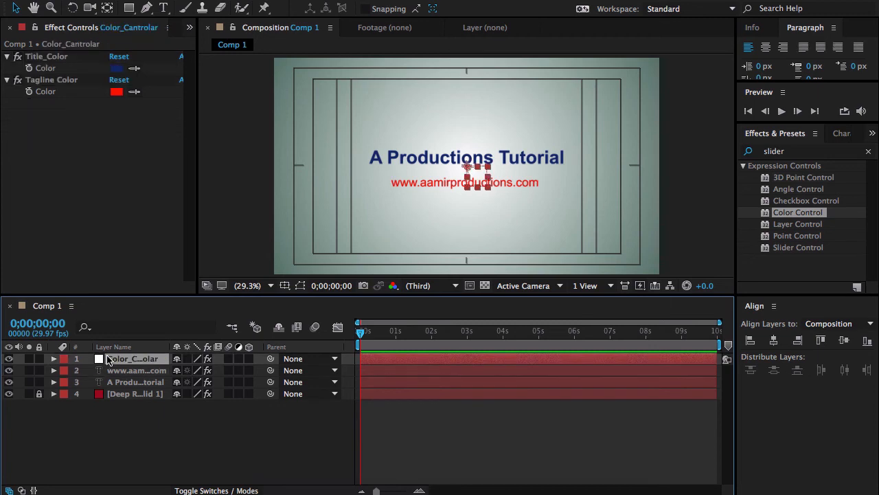
click(116, 91)
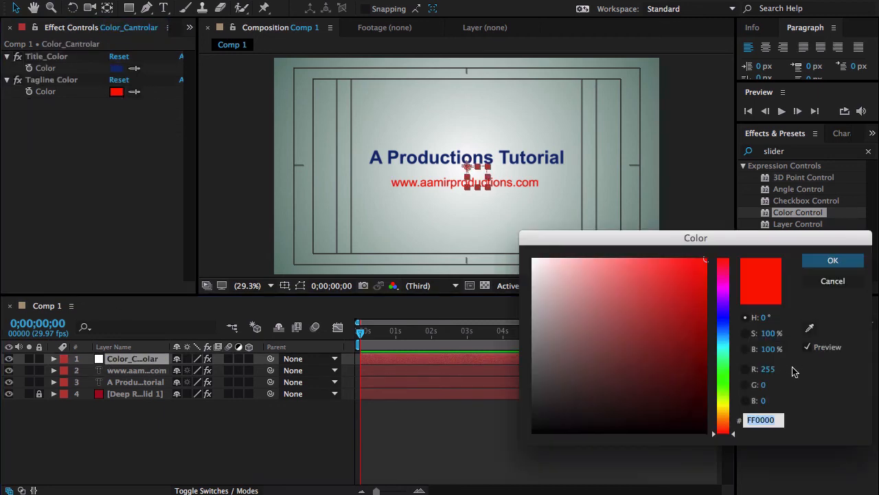
Step: Set Tagline Color to dark grey so the website tagline turns grey, then deselect the layers
click(582, 343)
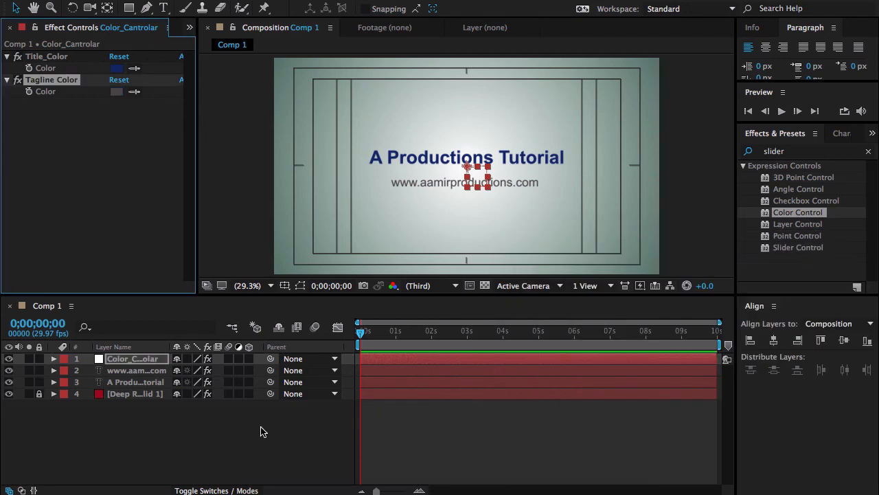
click(138, 369)
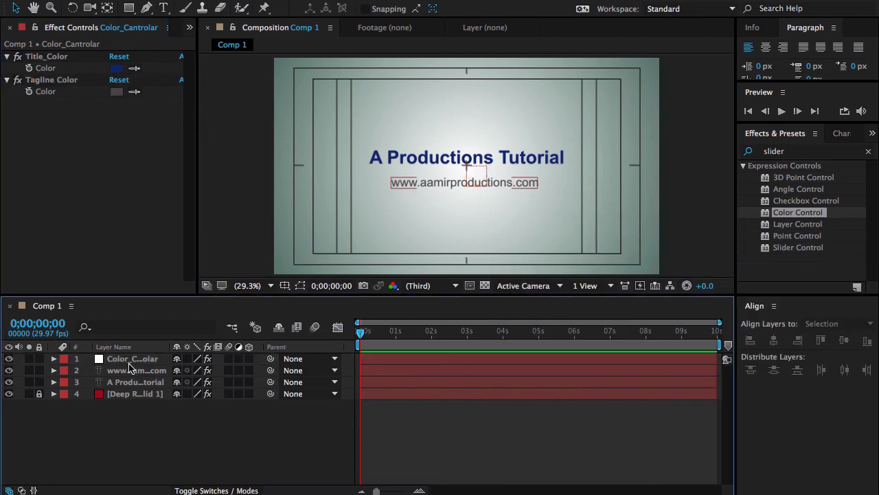
click(132, 357)
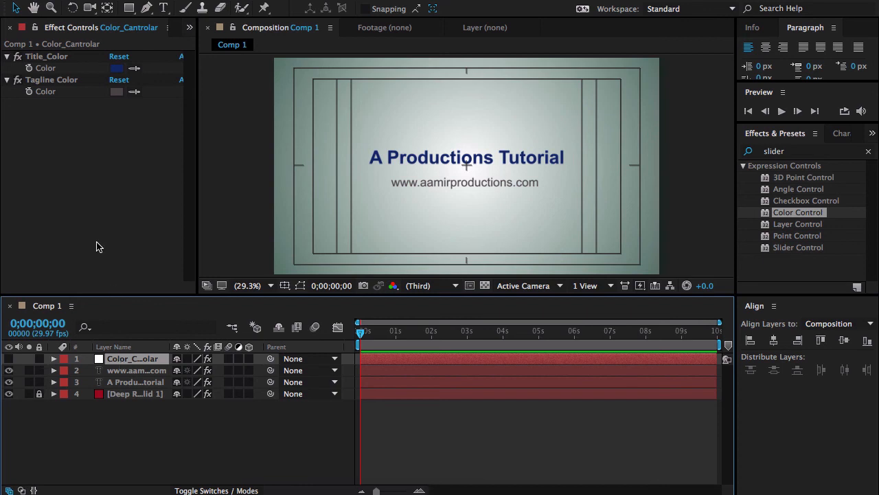
Step: Experiment with Title_Color, settling on a darker teal-blue for the title
click(117, 68)
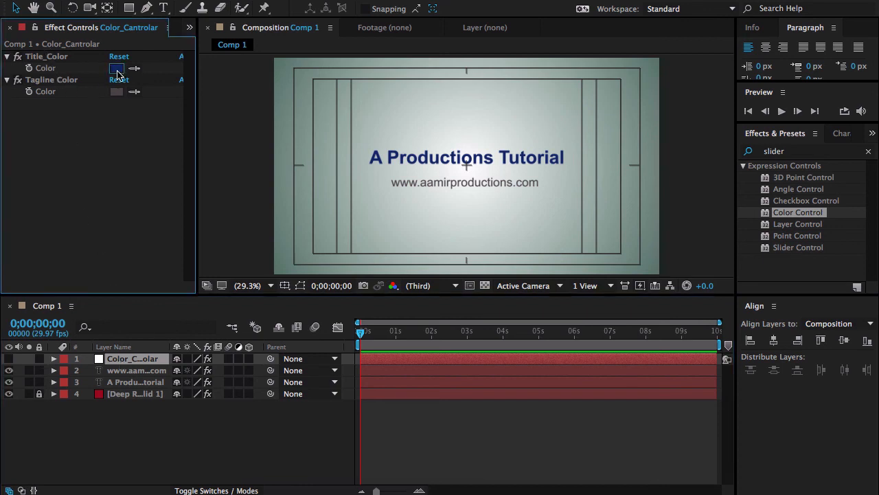
click(117, 68)
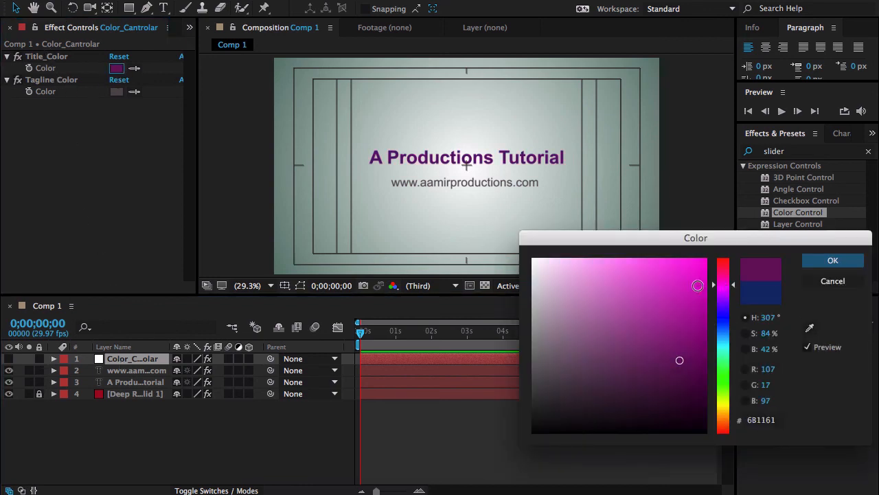
drag(678, 360, 708, 354)
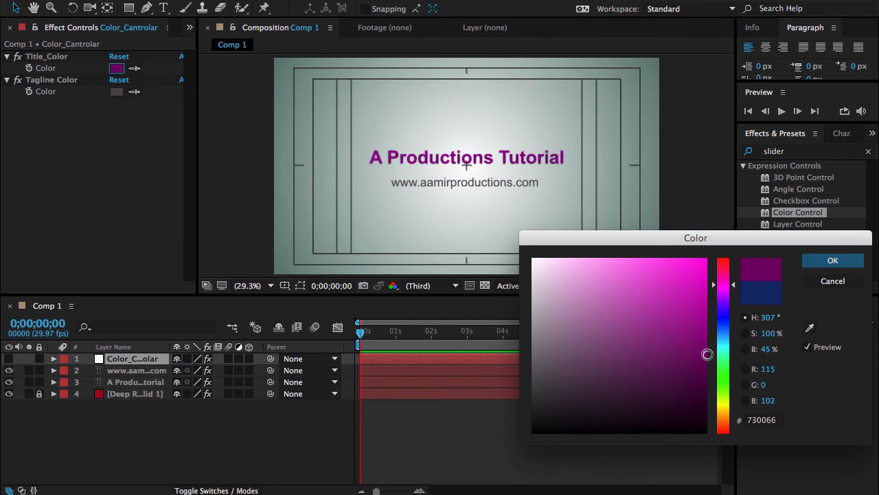
click(833, 260)
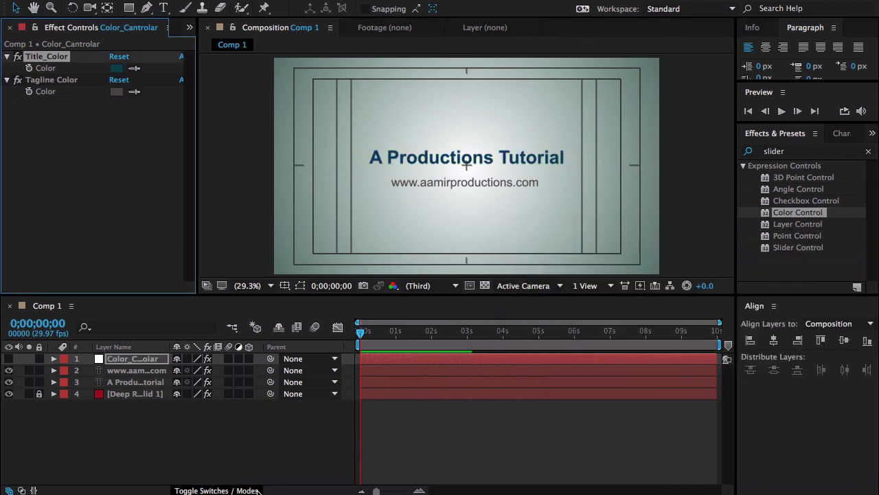
Step: Select the controller layer and maximize the Composition panel to show the finished title and tagline
click(132, 357)
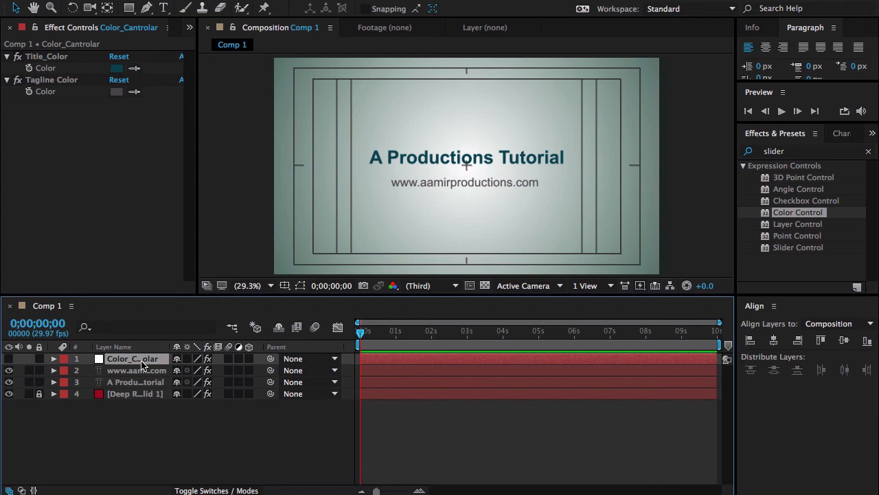
click(497, 201)
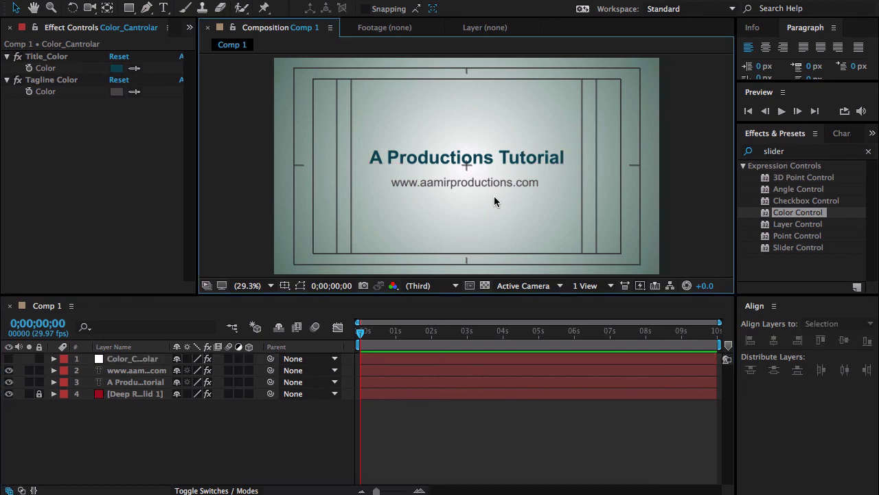
key(`)
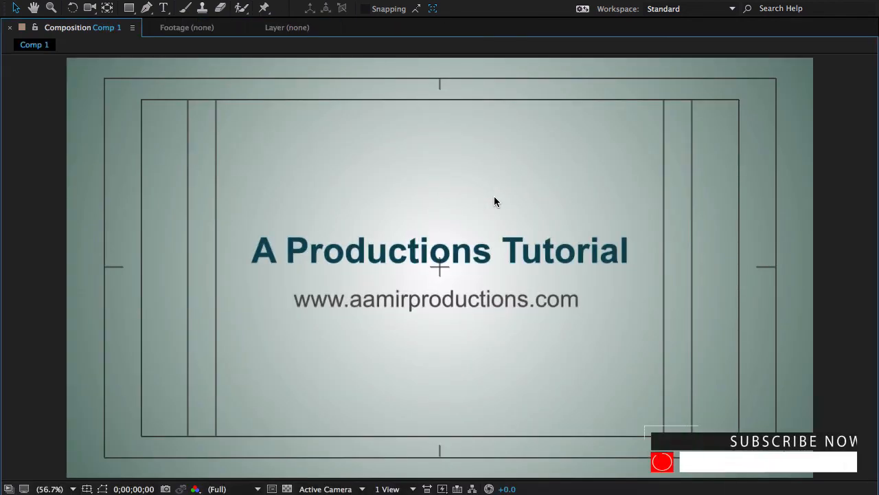